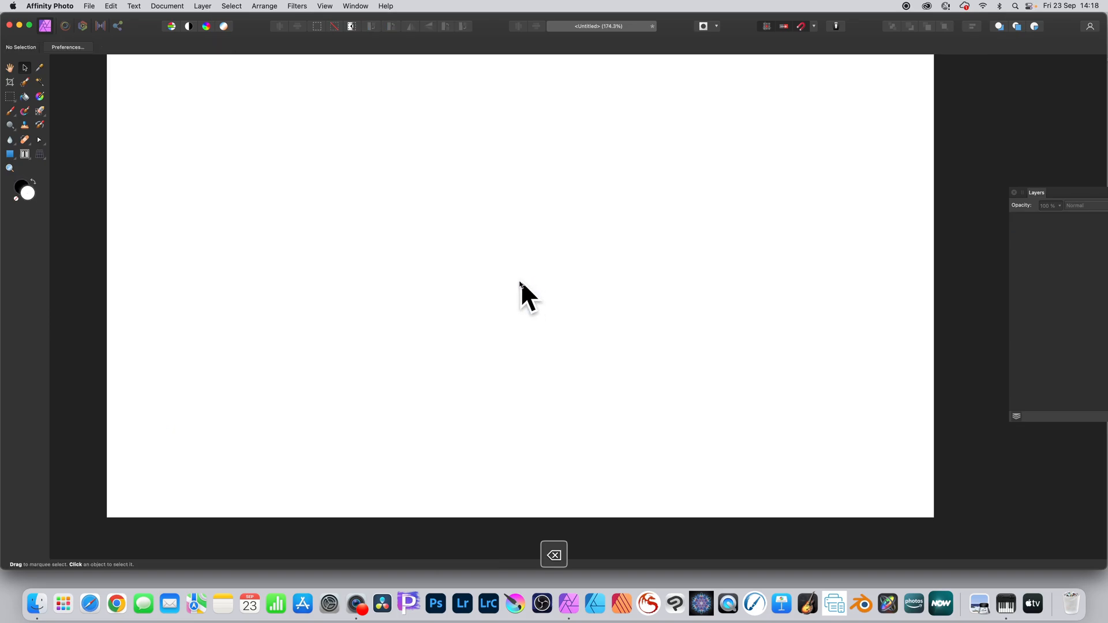
pyautogui.moveTo(18, 171)
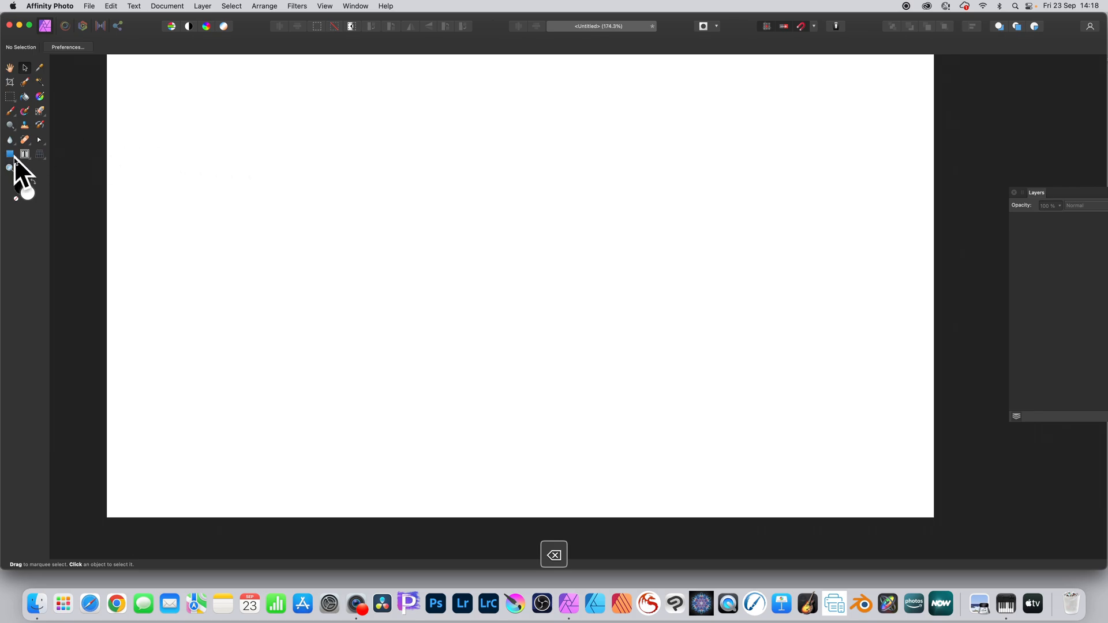
# Step: Draw a large rectangle across the upper-left part of the white canvas
pyautogui.click(10, 154)
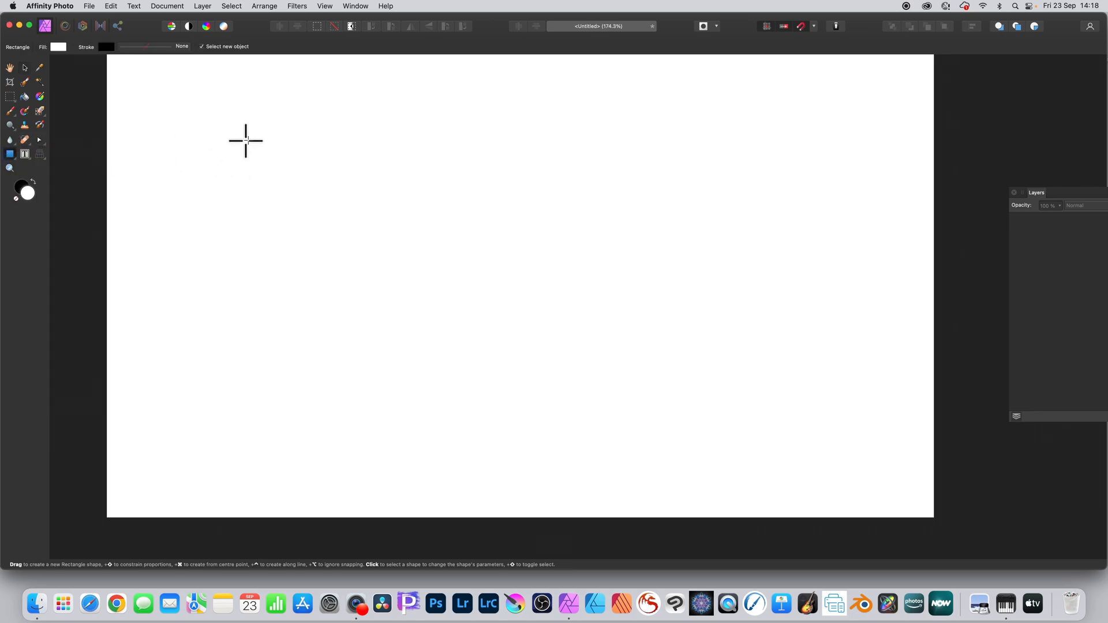
pyautogui.moveTo(246, 140); pyautogui.dragTo(629, 431)
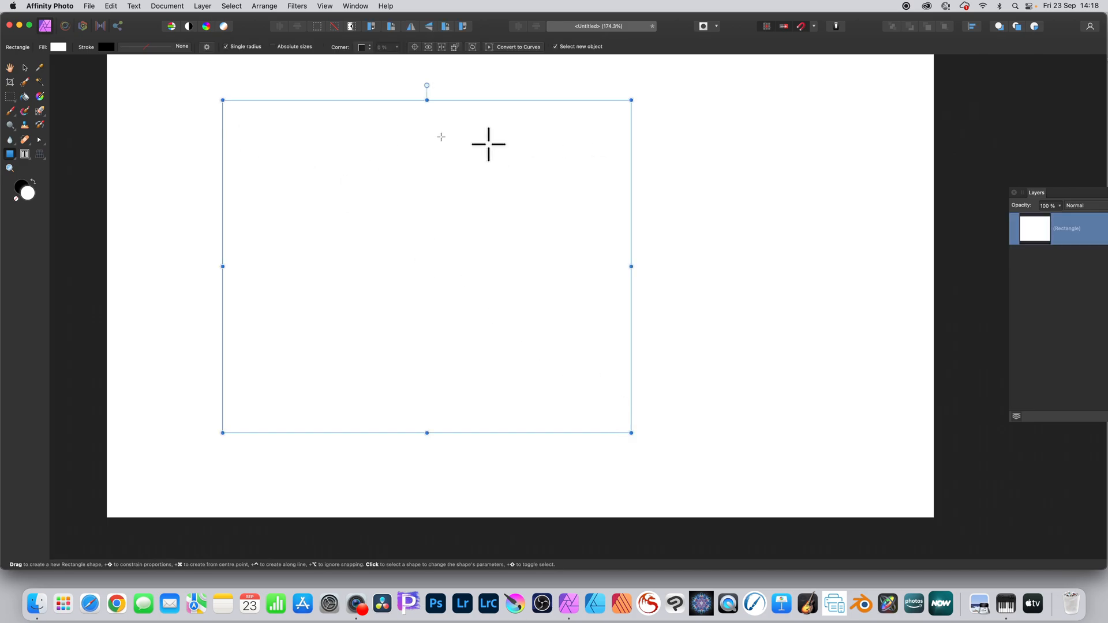
# Step: Use the Artistic Text Tool to type 'dhdhdfh' along the rectangle's top edge
pyautogui.click(24, 154)
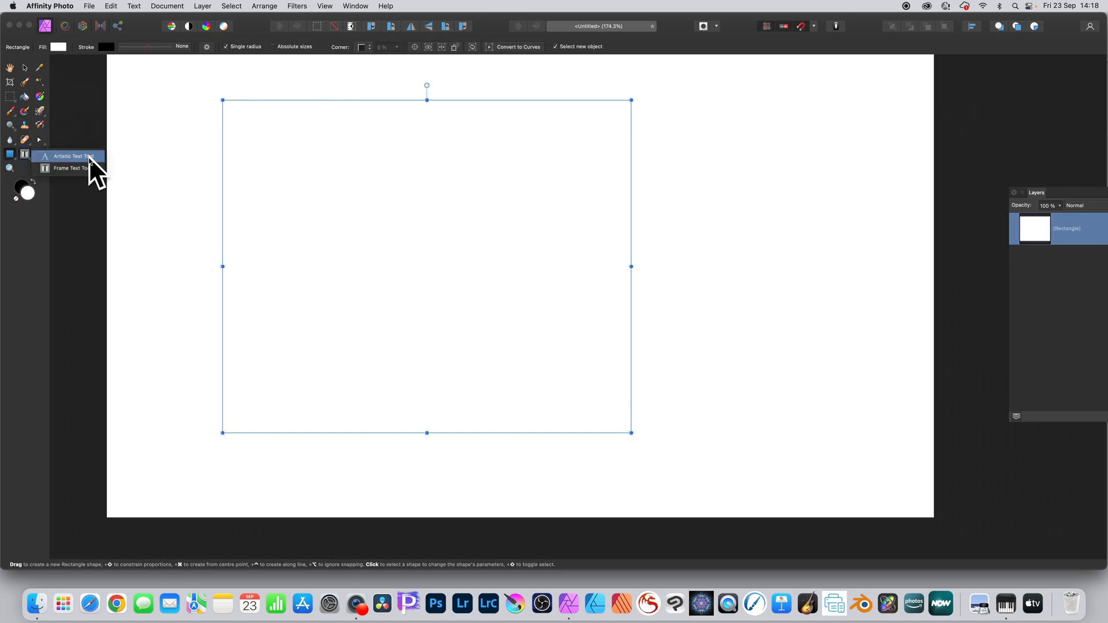
pyautogui.click(66, 156)
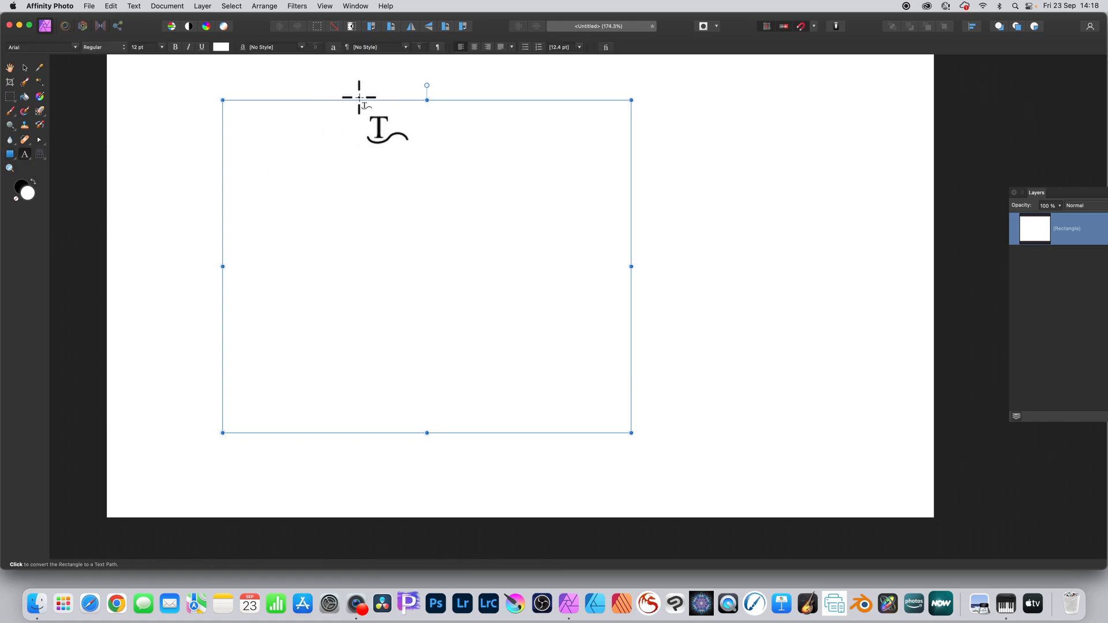
pyautogui.write('dhdhdfhjjhd')
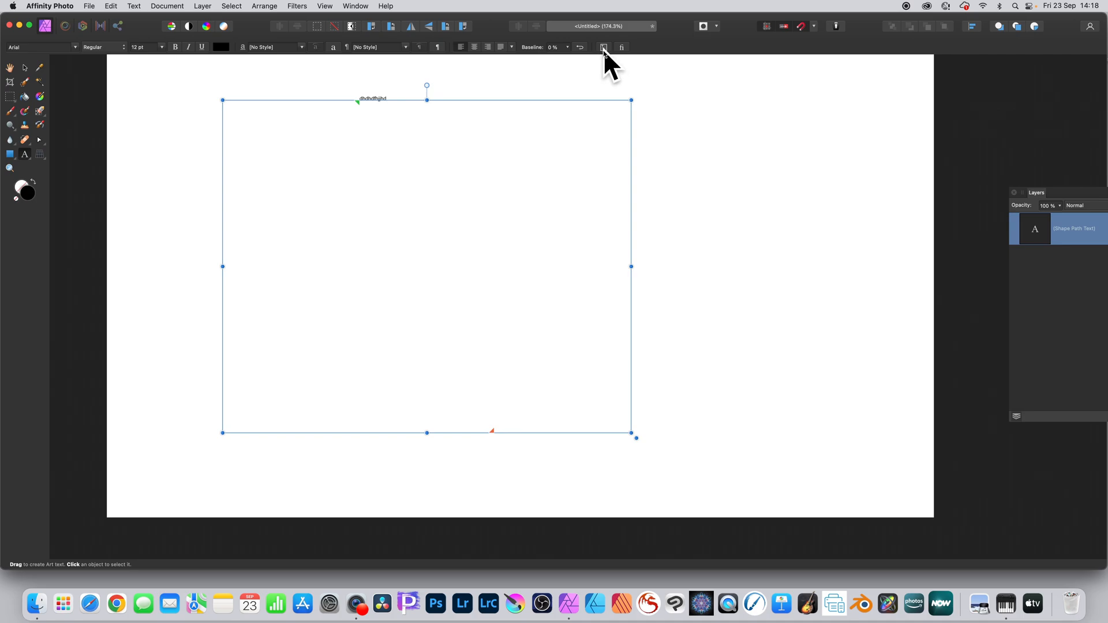
# Step: Remove the text path and show the Text Frame panel with four columns
pyautogui.click(602, 47)
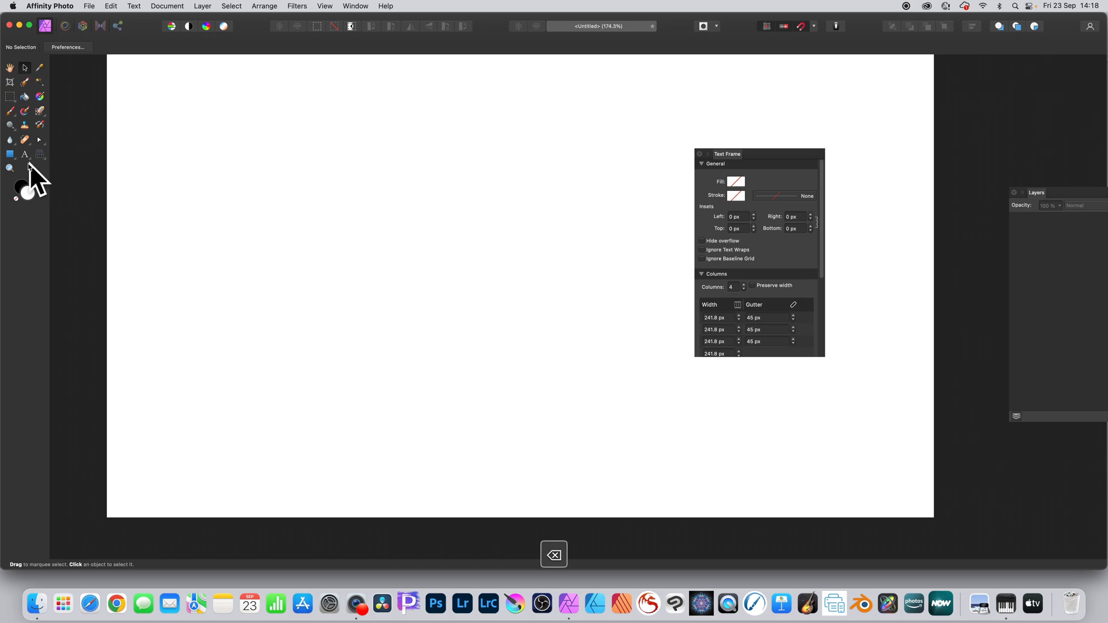
# Step: Draw a four-column text frame over the upper canvas and widen its gutters to 58 px
pyautogui.click(24, 154)
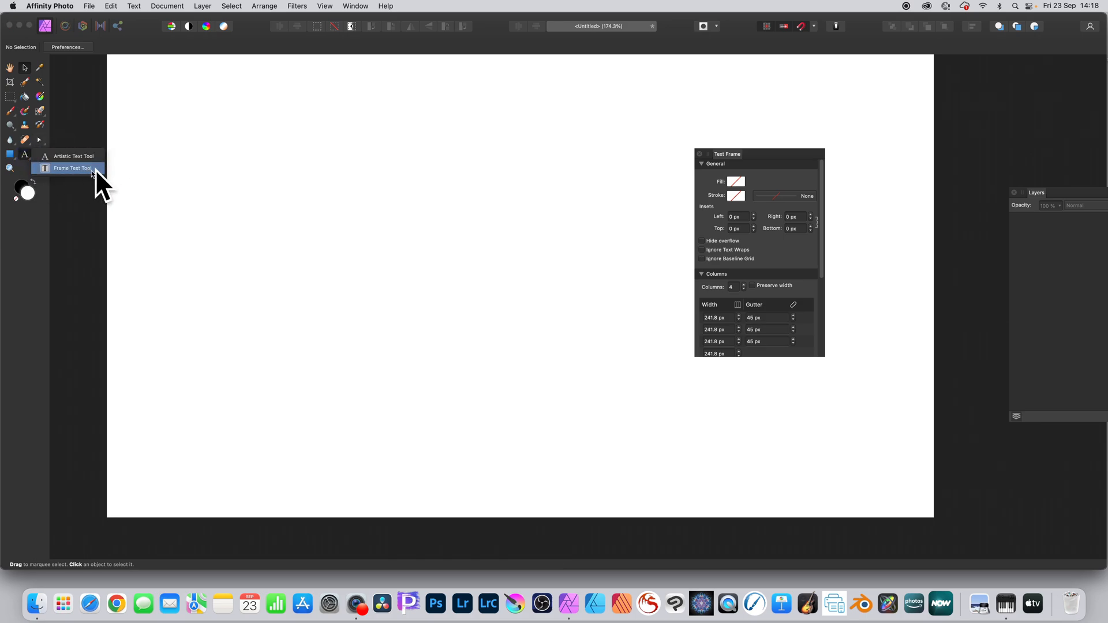
pyautogui.click(72, 168)
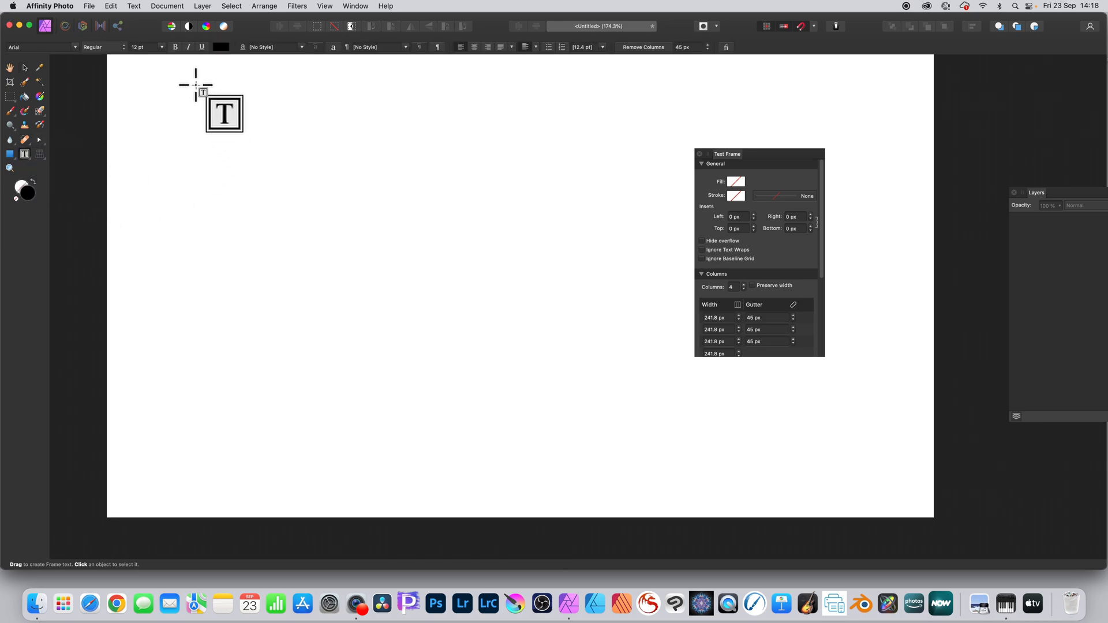
pyautogui.moveTo(196, 88); pyautogui.dragTo(680, 432)
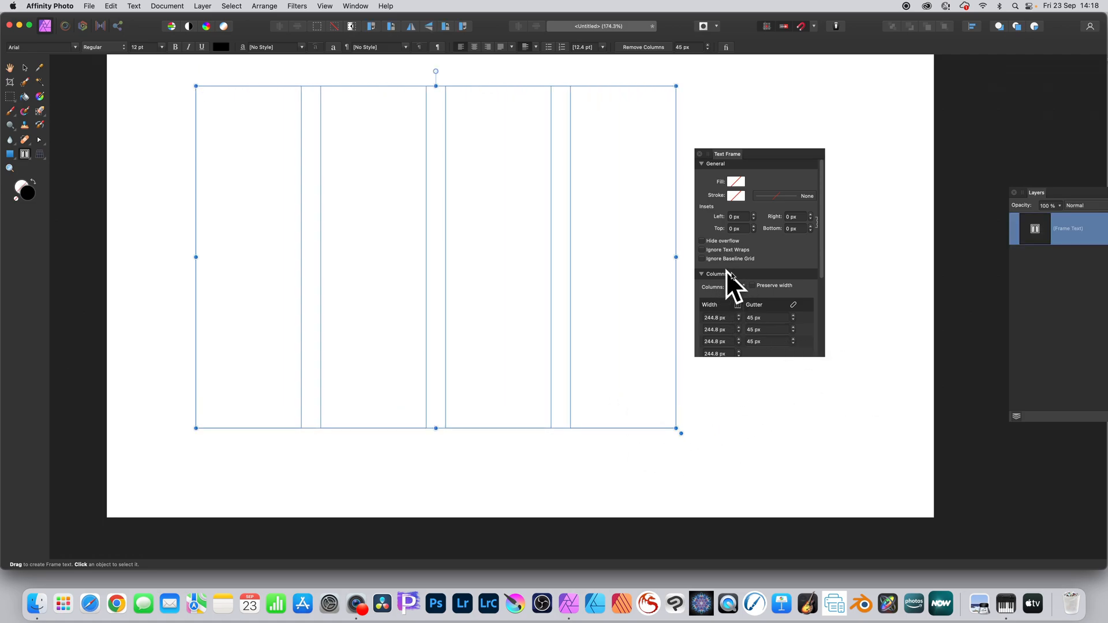
pyautogui.click(739, 291)
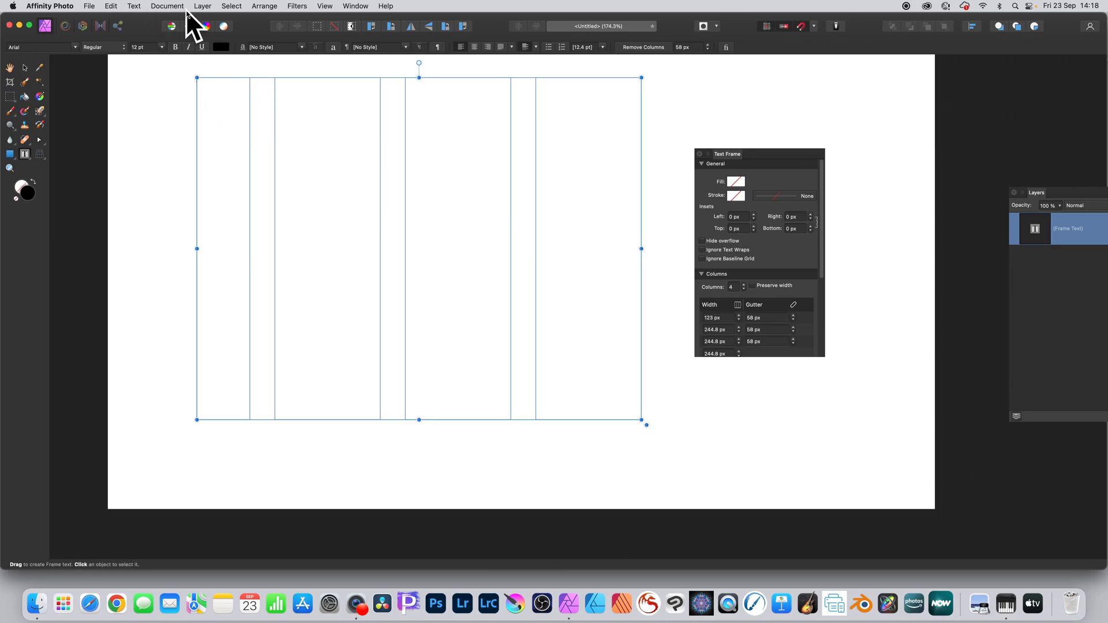
# Step: Insert filler text so it flows through all four columns of the frame
pyautogui.click(133, 6)
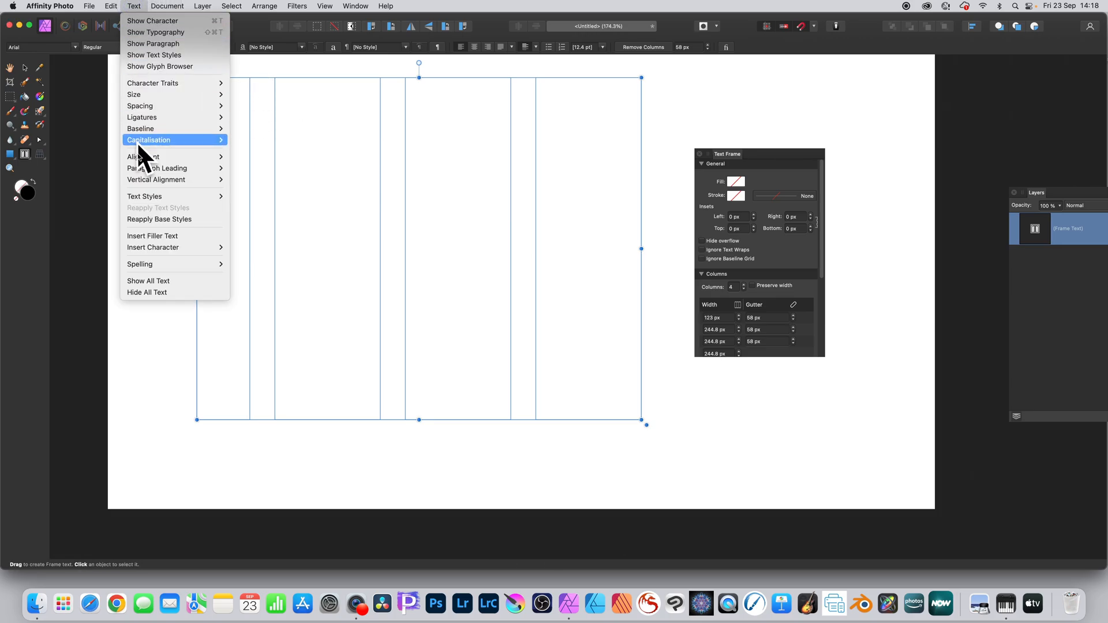
pyautogui.click(152, 235)
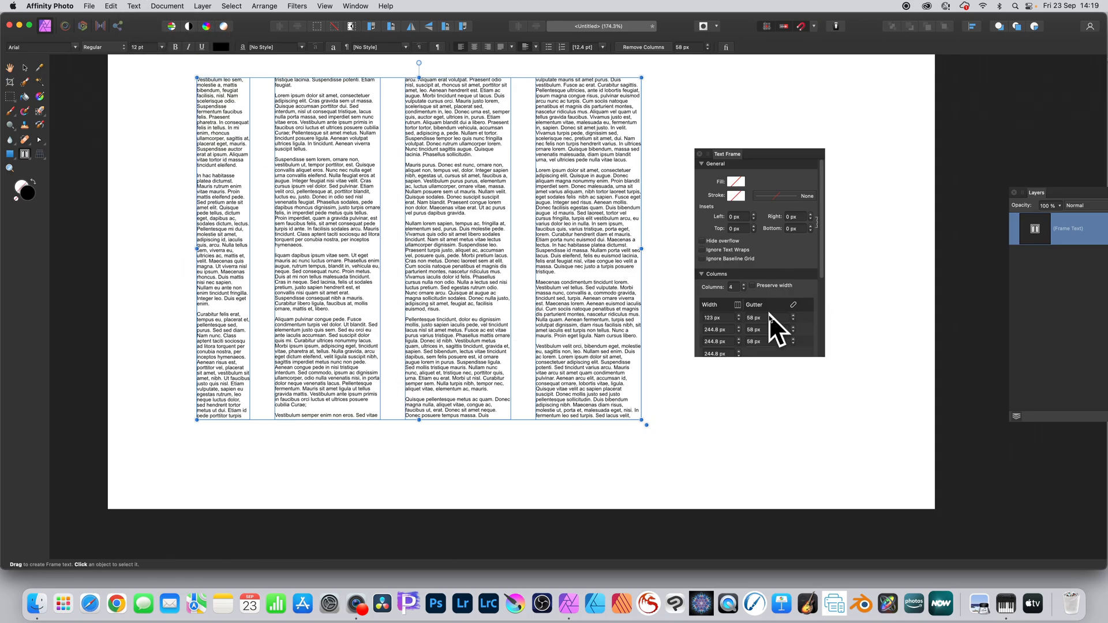
pyautogui.click(321, 6)
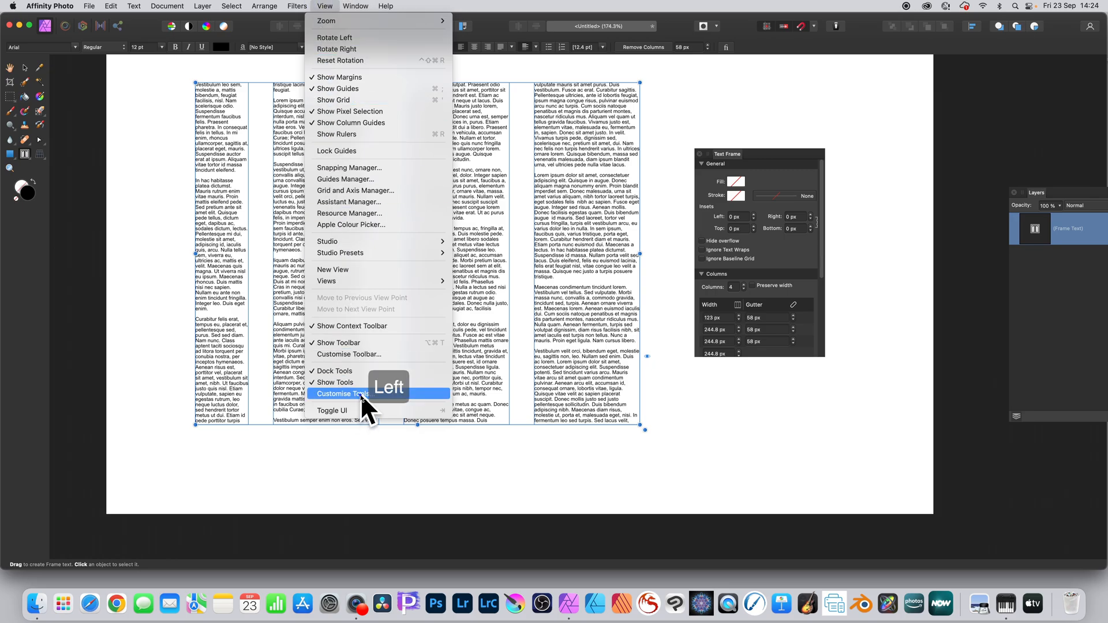
# Step: Open View > Customise Tools to list available tools, including the Frame Text Tool
pyautogui.click(342, 393)
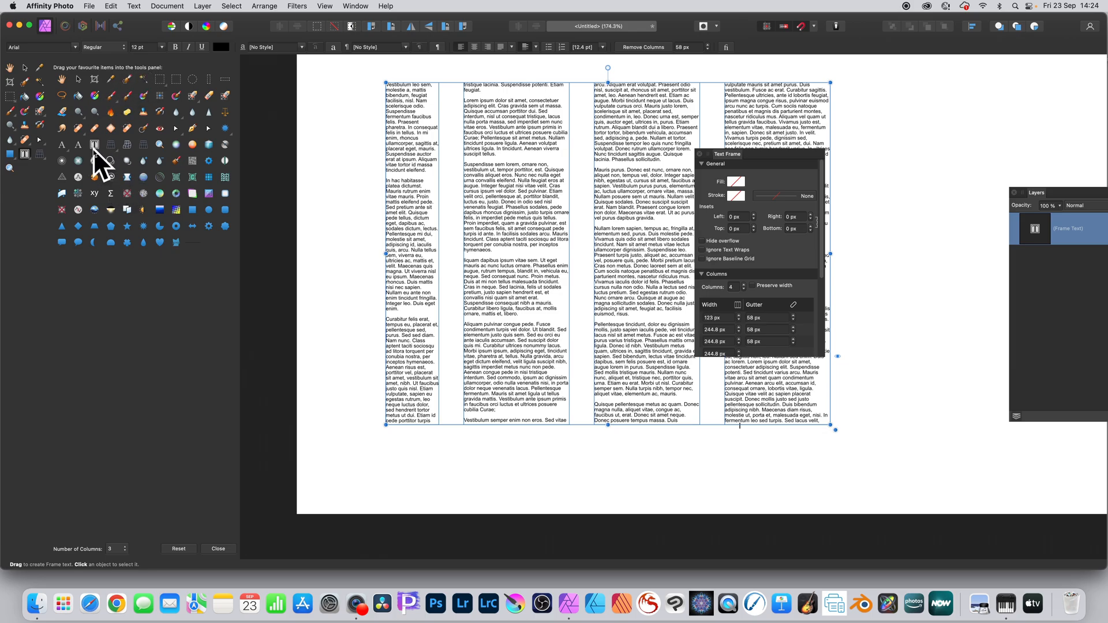
pyautogui.moveTo(94, 145)
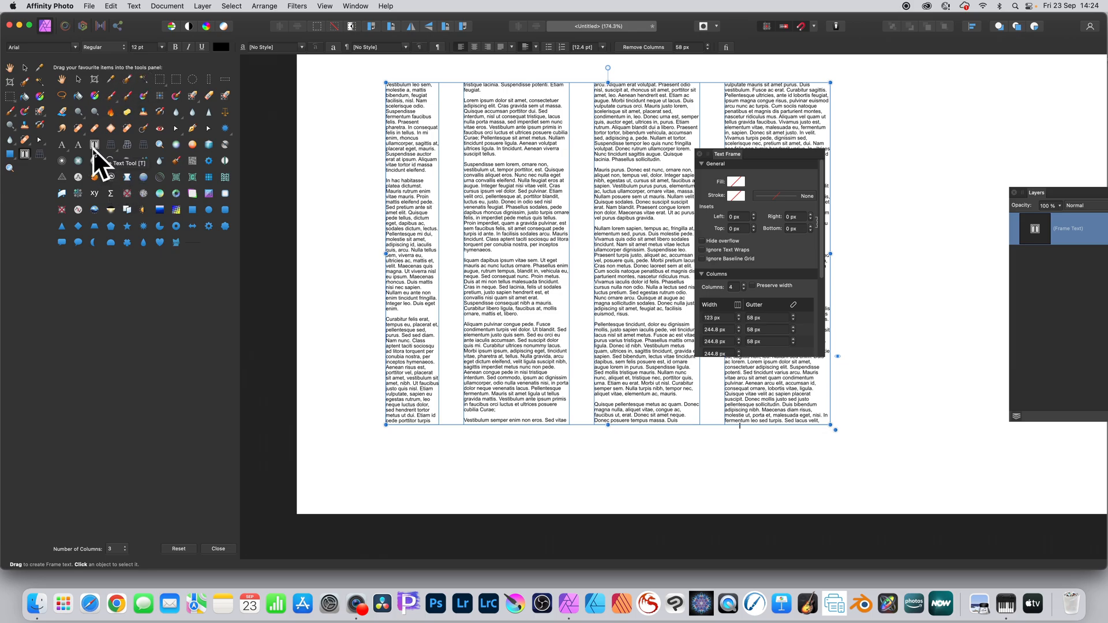
pyautogui.moveTo(94, 145)
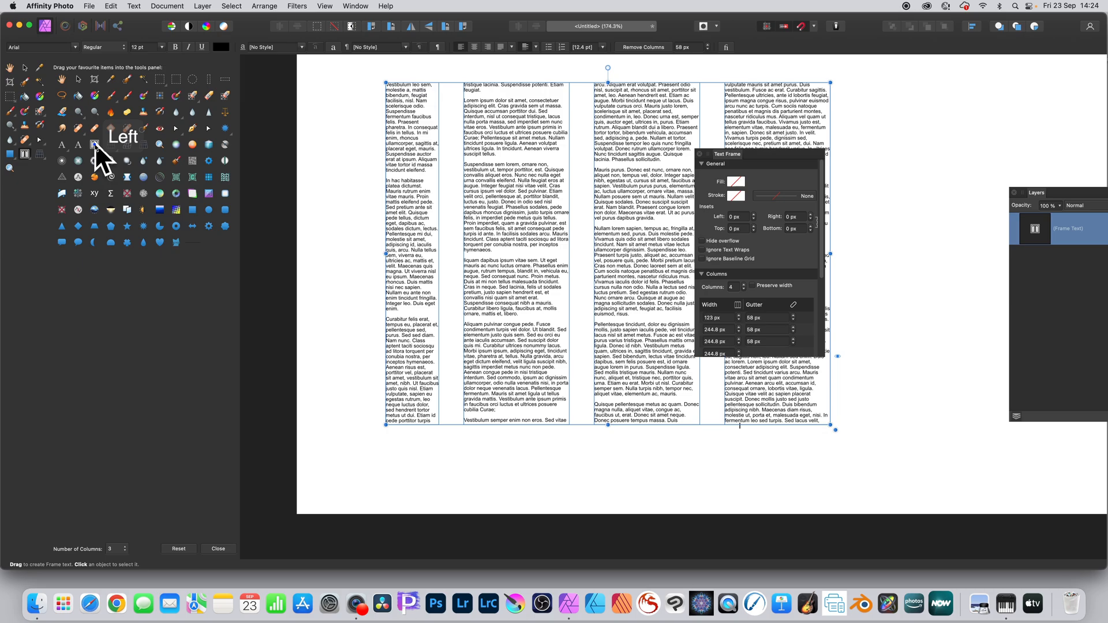
pyautogui.moveTo(26, 182)
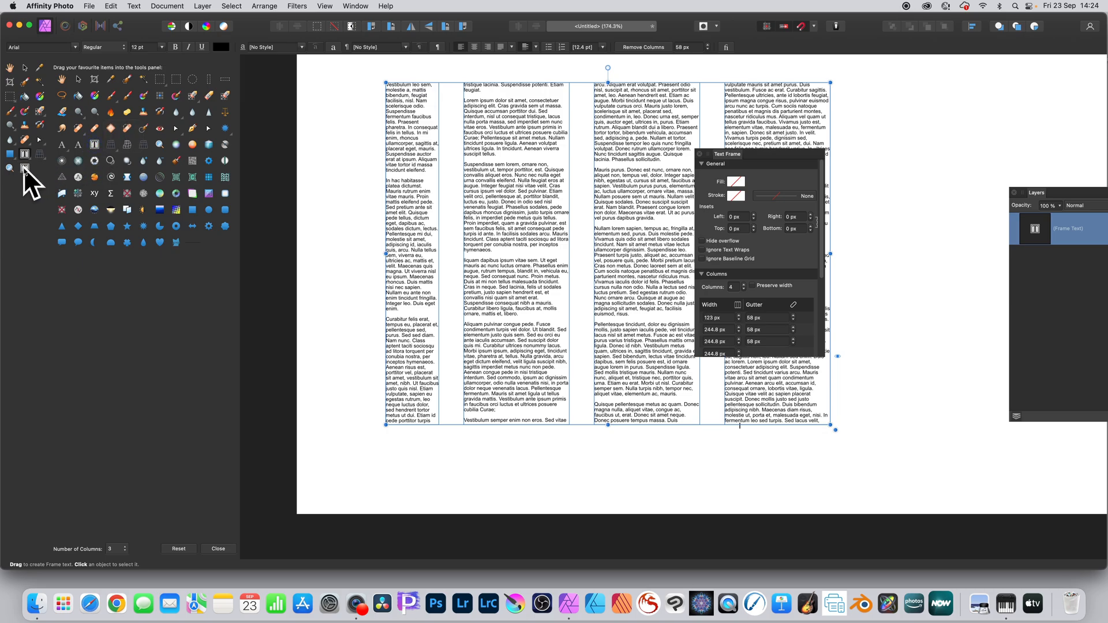